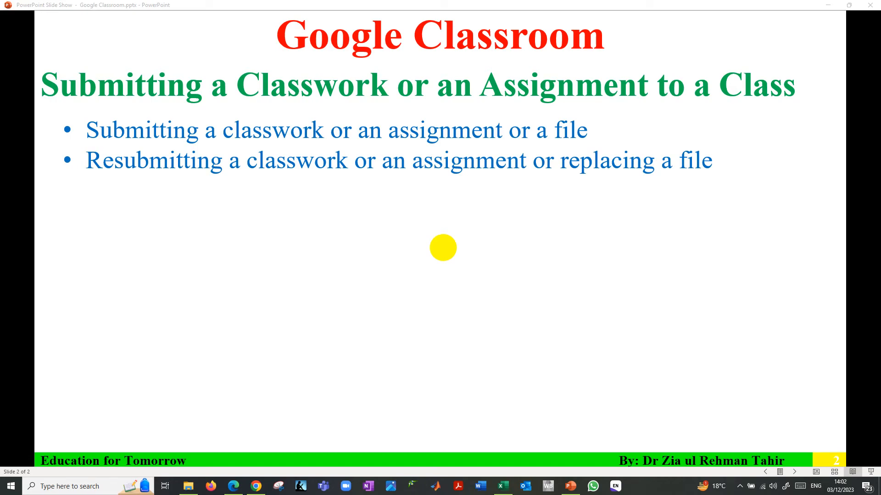
mouse_move(598, 156)
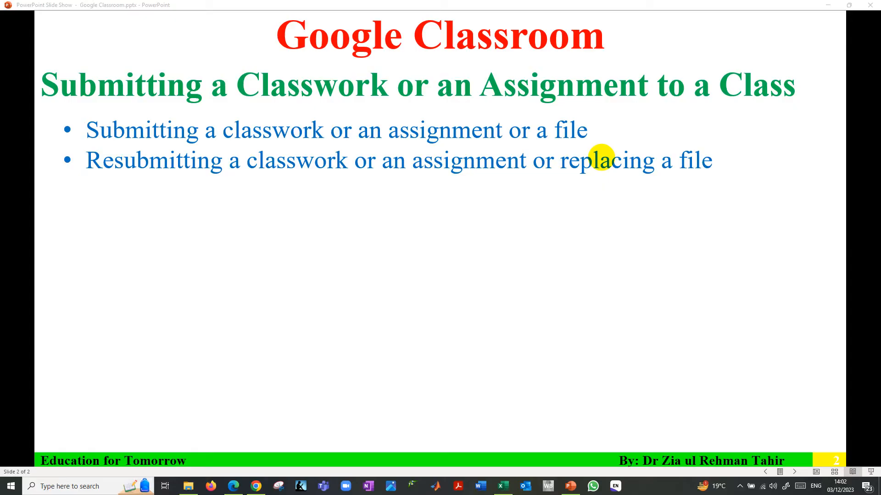
mouse_move(284, 86)
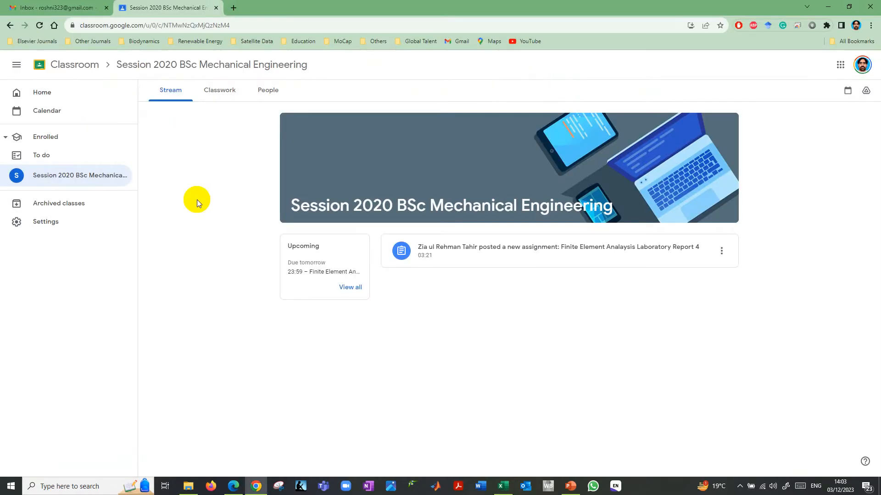
mouse_move(219, 166)
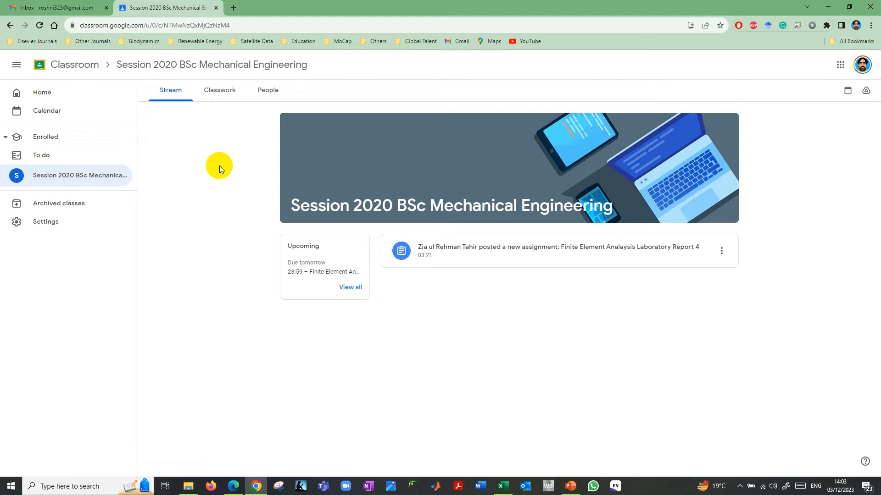
mouse_move(105, 175)
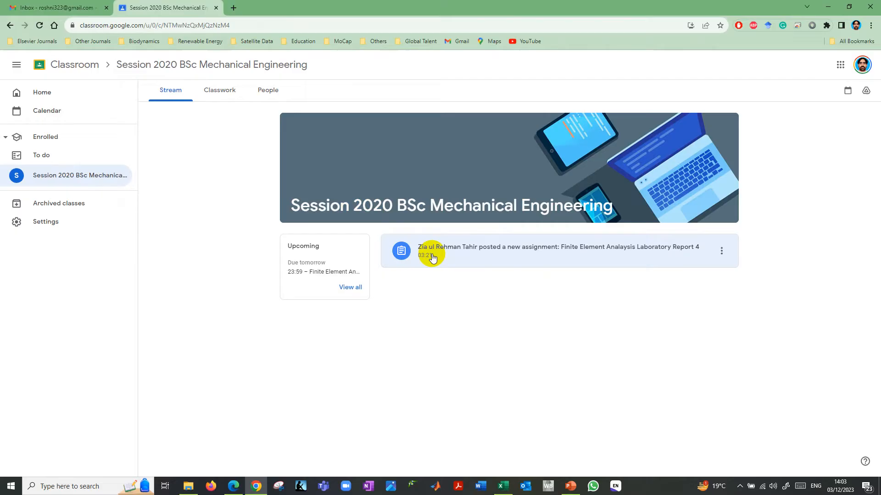
mouse_move(543, 264)
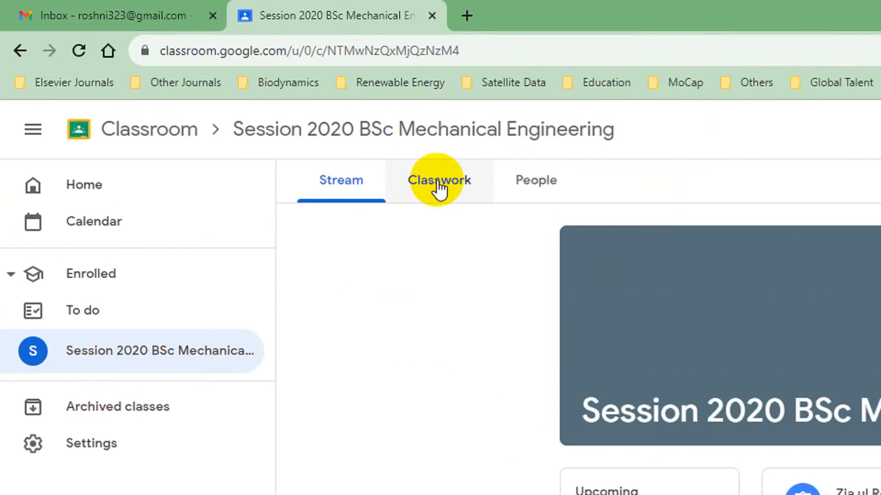
Step: Switch to the Classwork tab to list the Laboratory Report 4 assignment
click(439, 180)
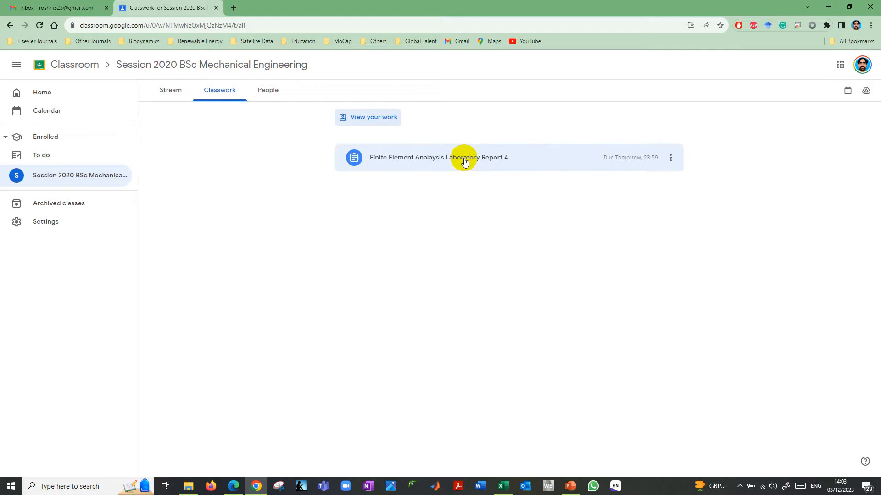
Step: Open Laboratory Report 4 and scroll through its instructions, attachments and rubric
click(464, 157)
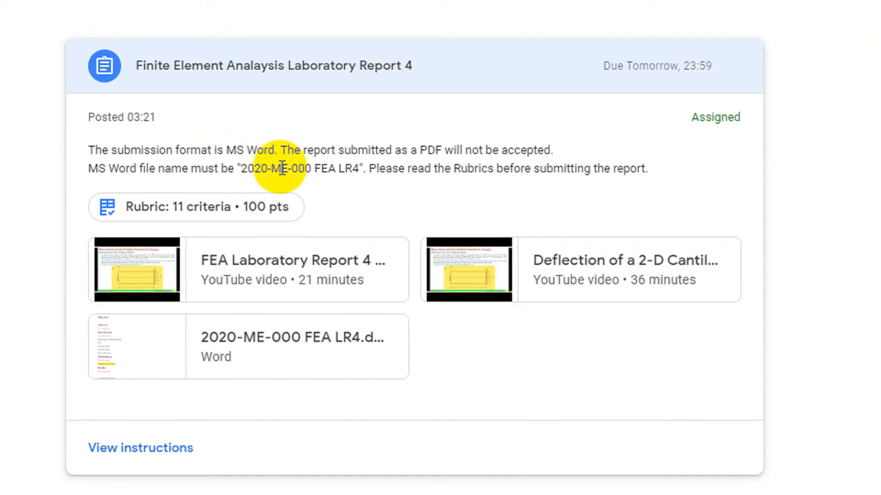
mouse_move(254, 356)
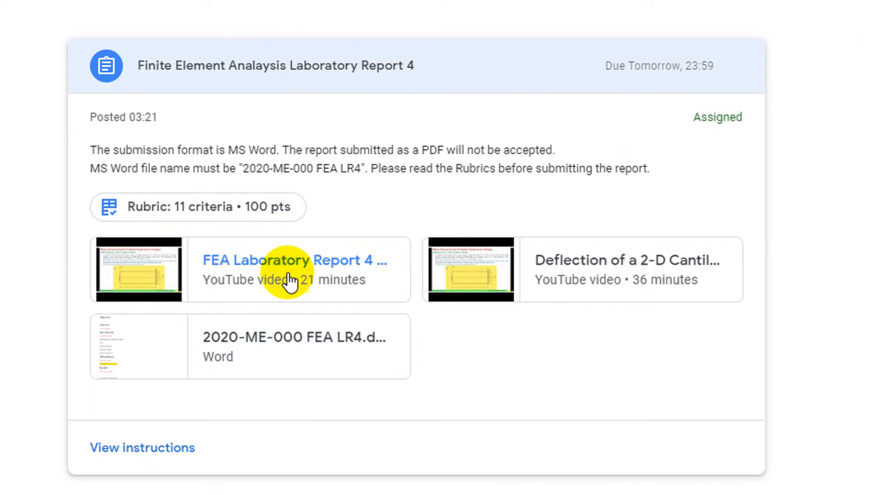
mouse_move(285, 344)
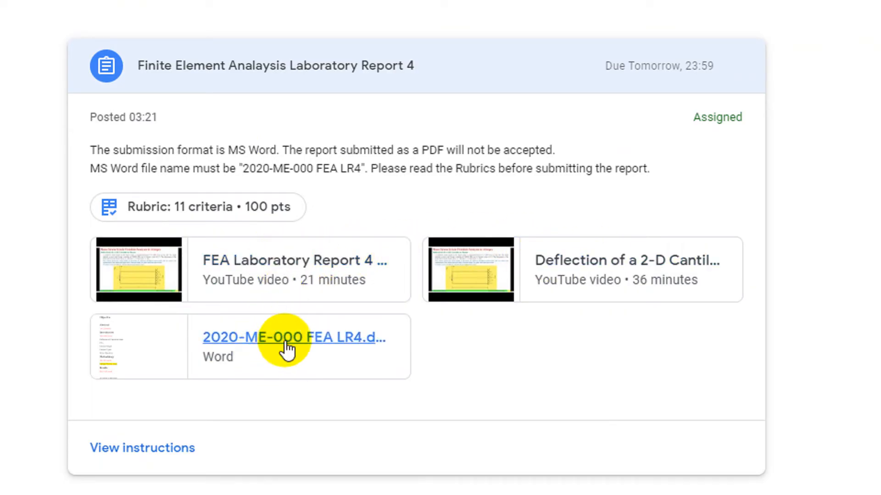
mouse_move(287, 344)
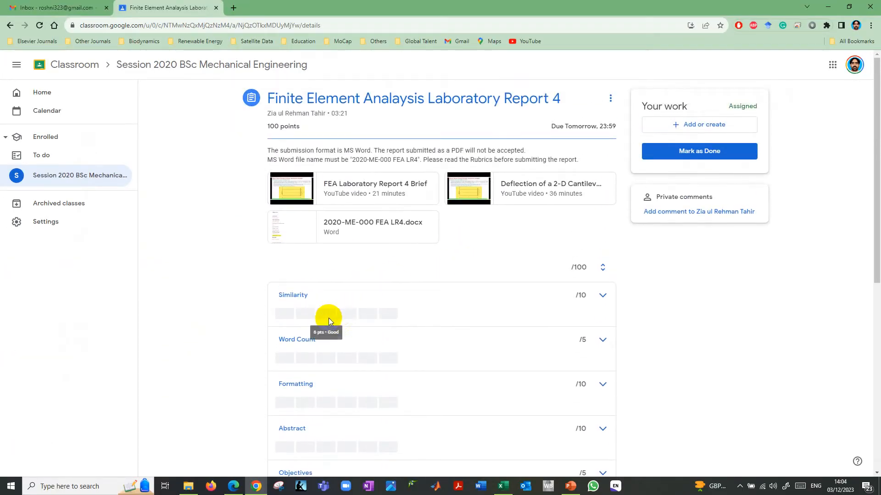
mouse_move(448, 298)
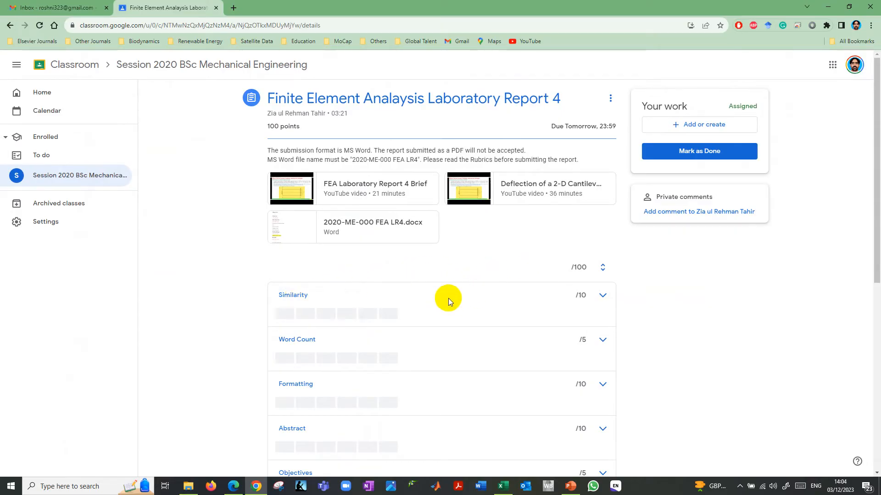
scroll(down, 3)
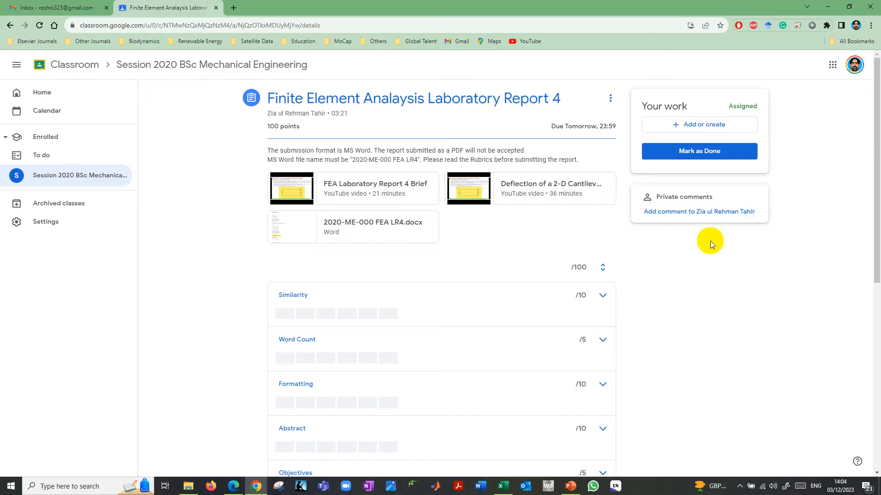
mouse_move(713, 109)
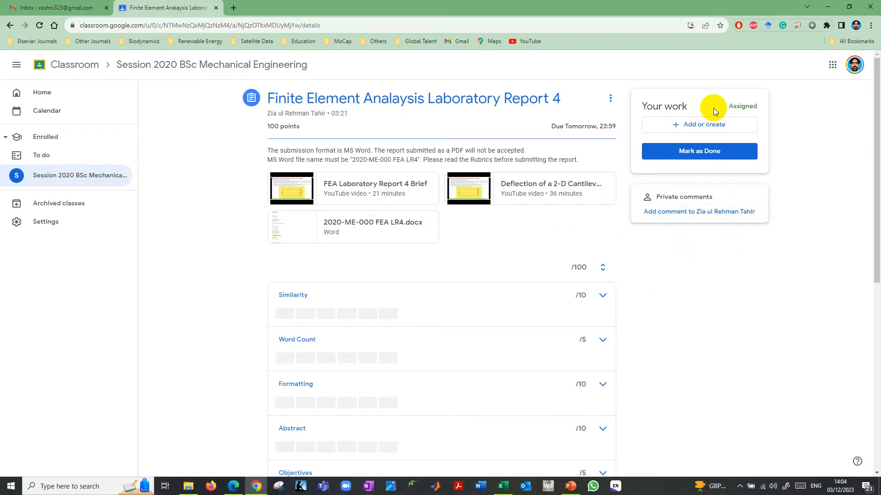
mouse_move(646, 134)
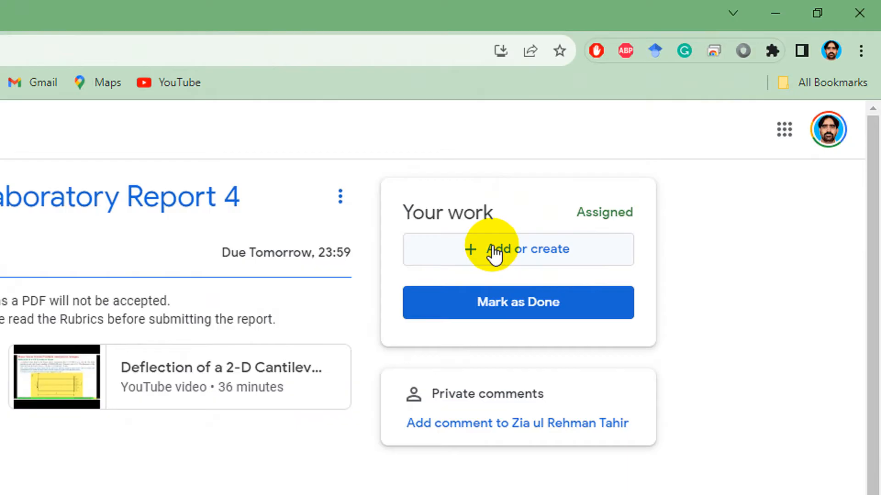
mouse_move(510, 259)
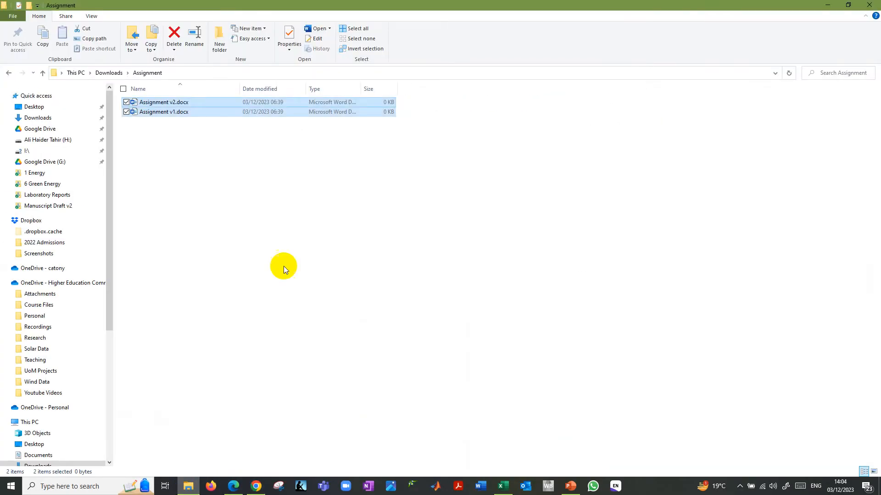
Step: Select Assignment v1.docx in the Downloads Assignment folder, then return to Chrome
click(162, 112)
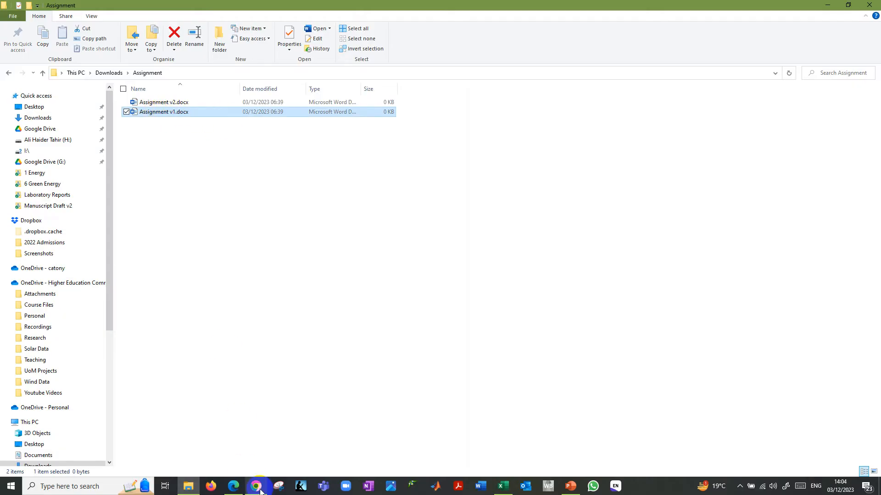
click(255, 486)
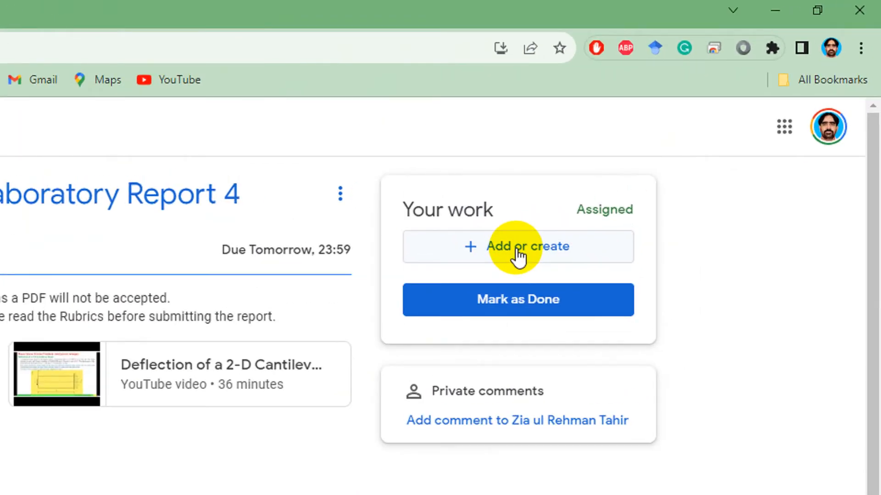
Step: Choose File from the Add or create menu under Your work
click(517, 247)
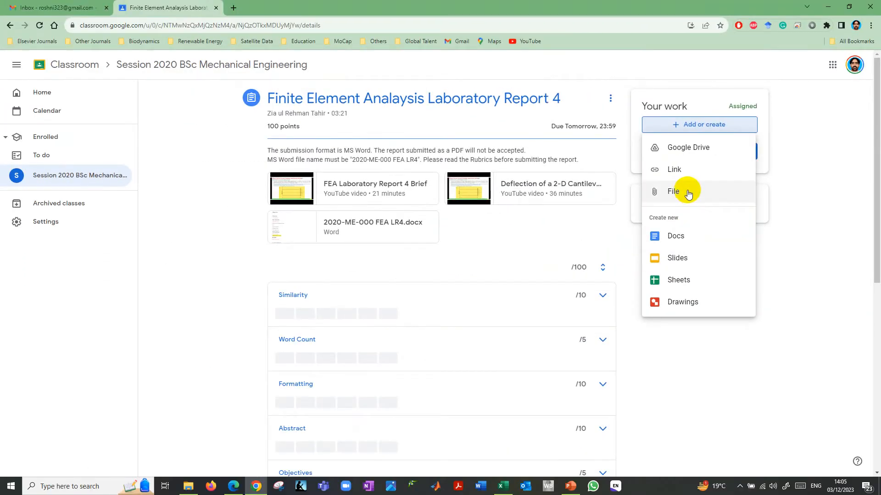
mouse_move(692, 150)
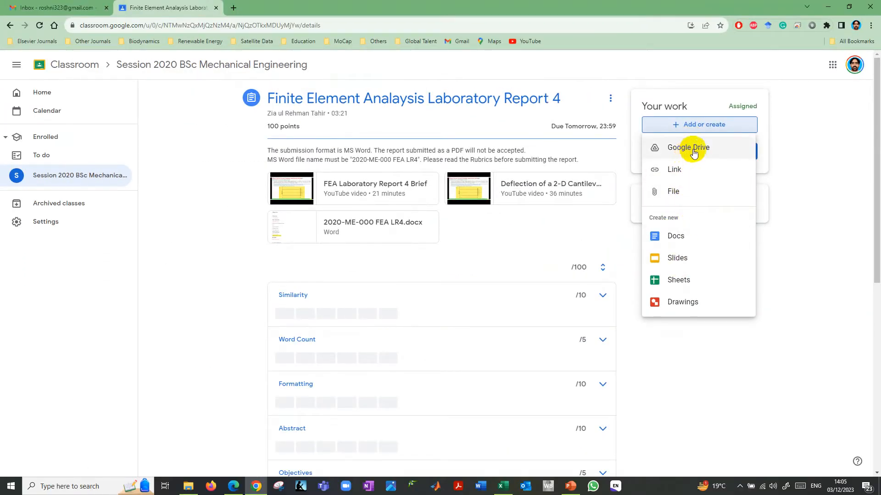
mouse_move(688, 151)
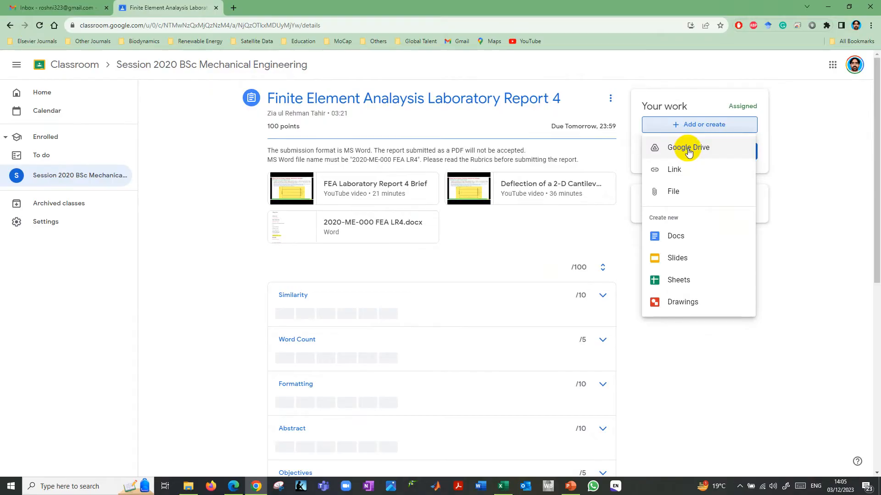
mouse_move(677, 172)
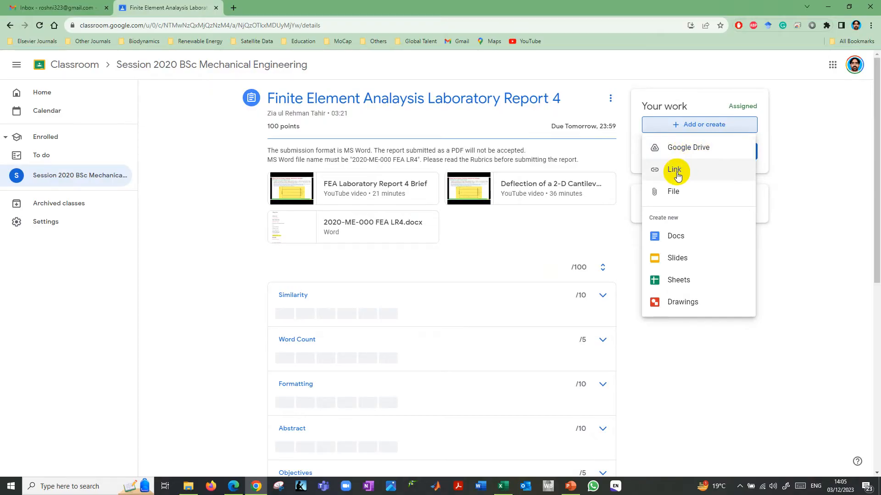
mouse_move(673, 191)
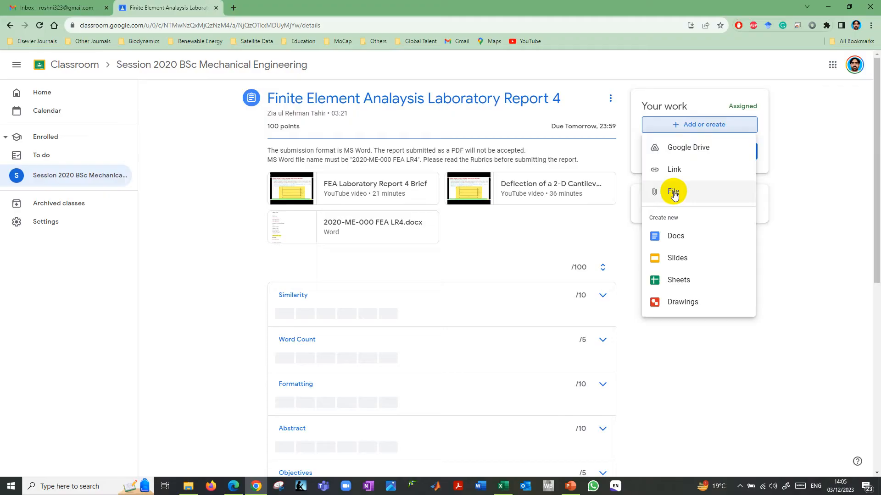
click(673, 192)
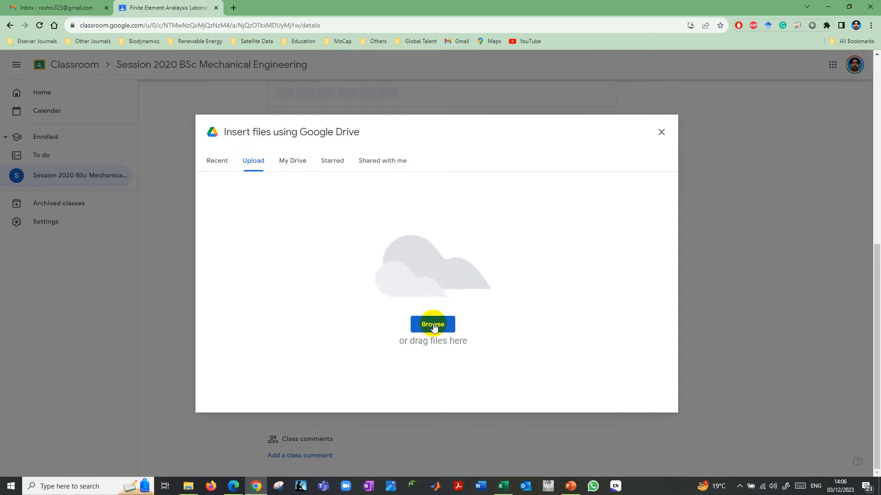
Step: Upload Assignment v1.docx from Downloads > Assignment as your work
click(433, 324)
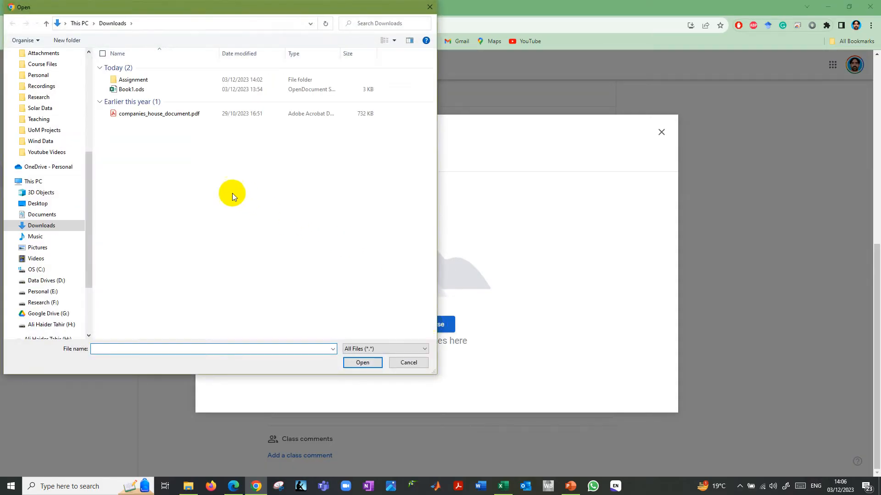
double_click(133, 79)
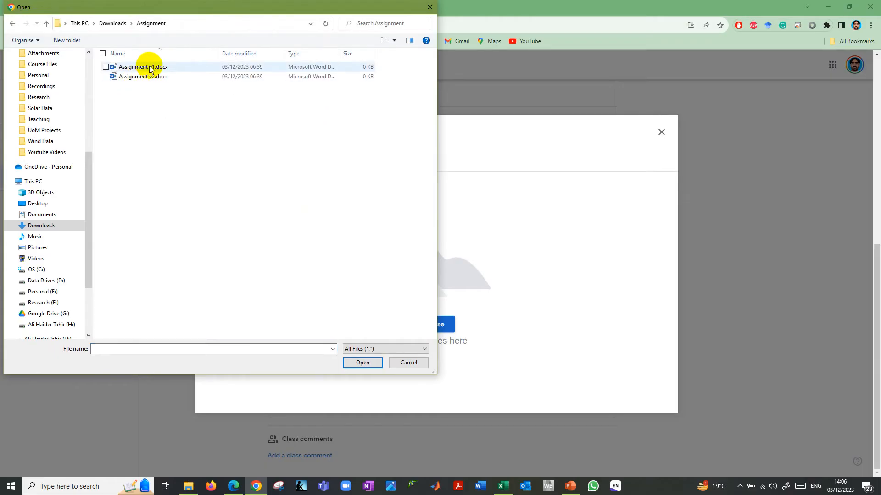
click(362, 362)
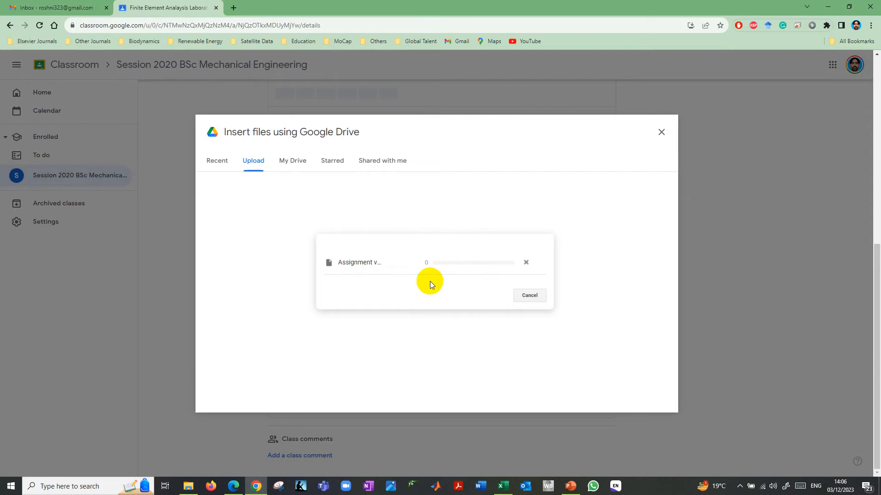
click(661, 132)
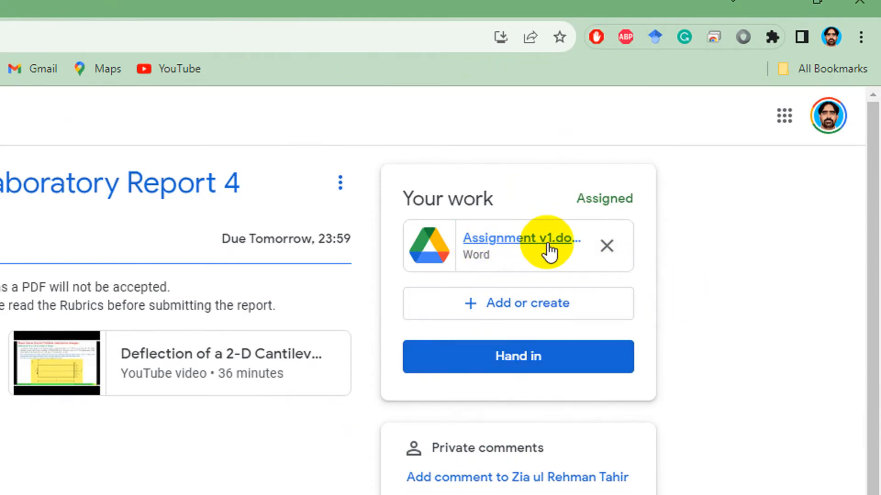
mouse_move(503, 255)
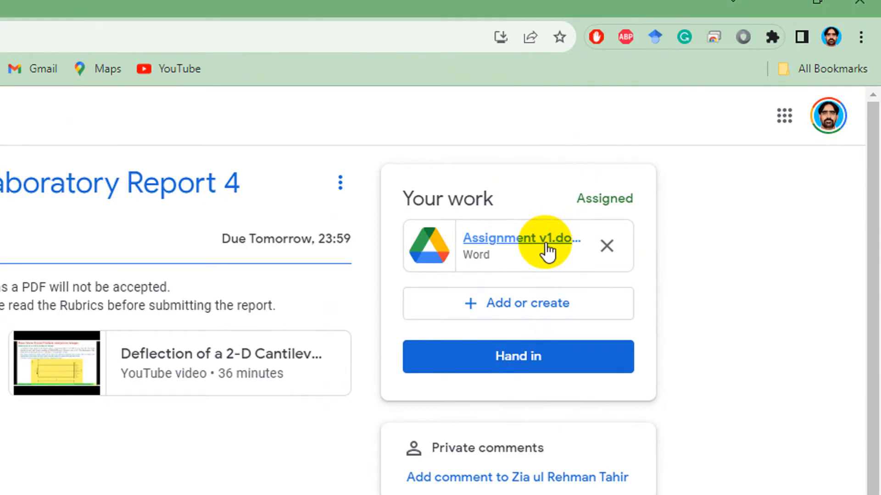
mouse_move(518, 356)
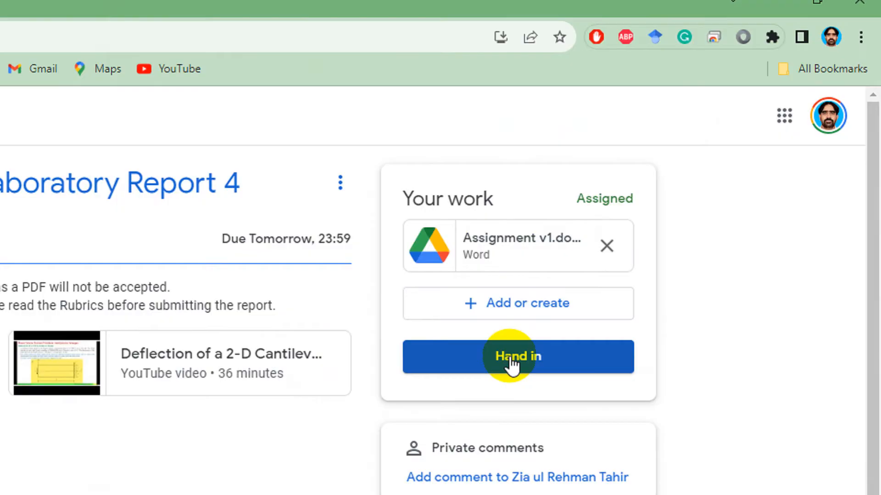
Step: Hand in Laboratory Report 4 with Assignment v1.docx attached, confirming the dialog
click(517, 356)
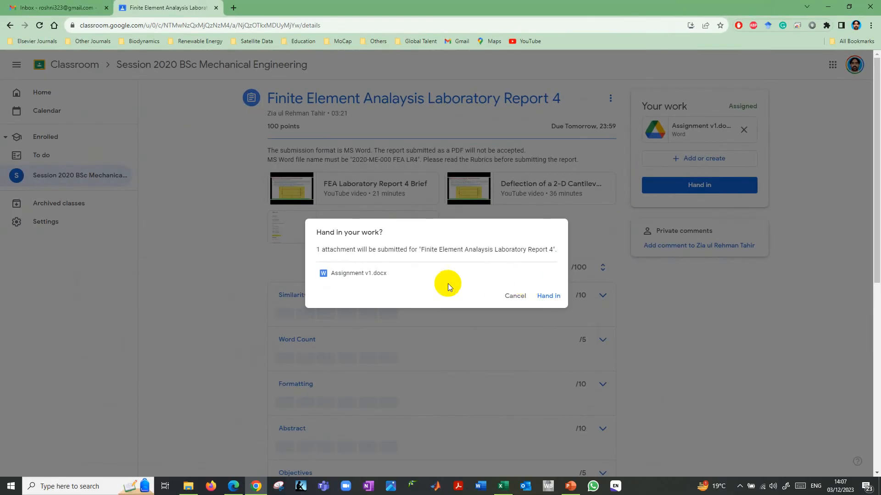
mouse_move(469, 242)
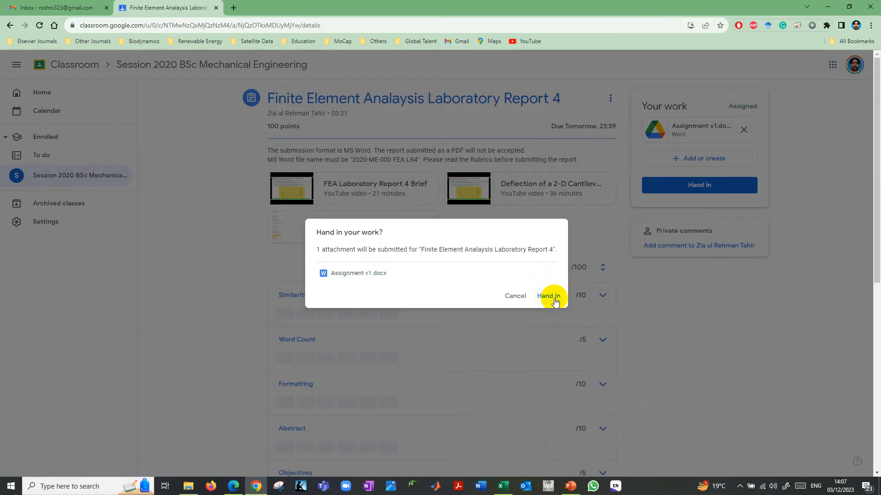
click(548, 296)
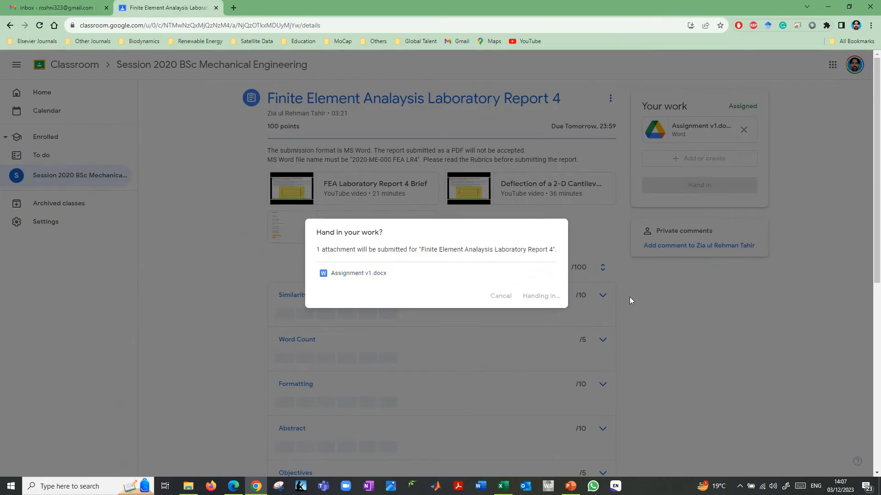
click(541, 296)
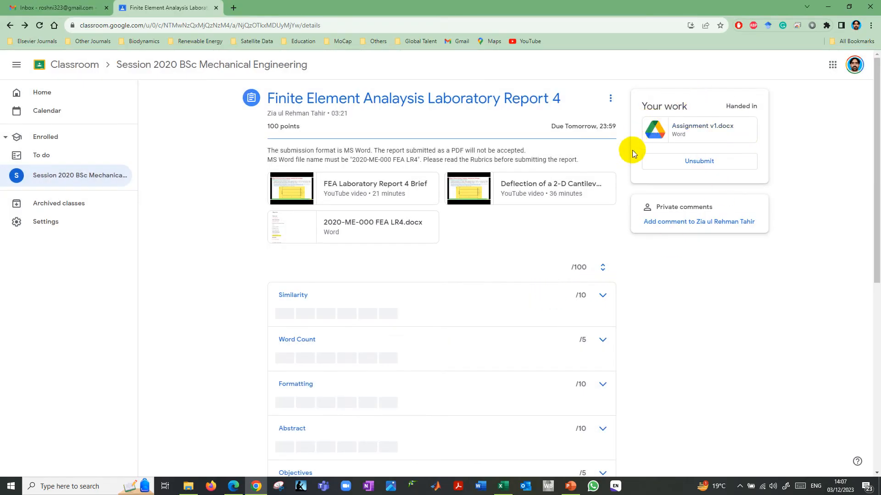
mouse_move(695, 147)
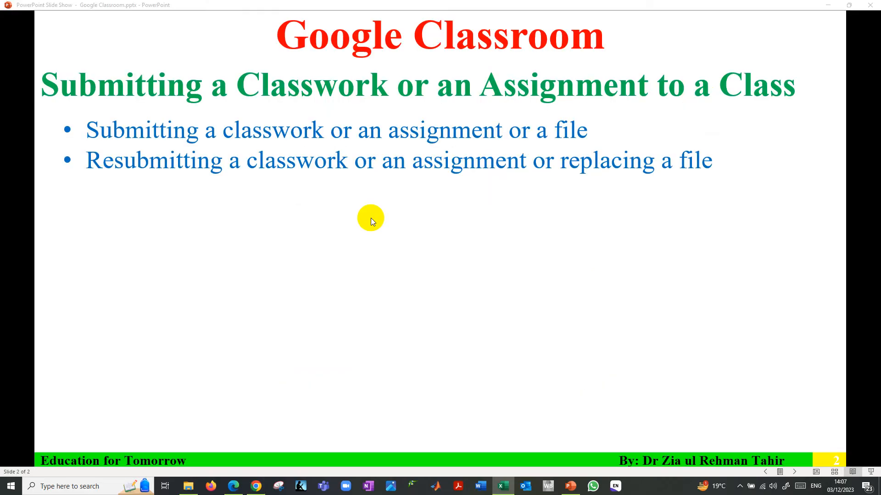
mouse_move(155, 175)
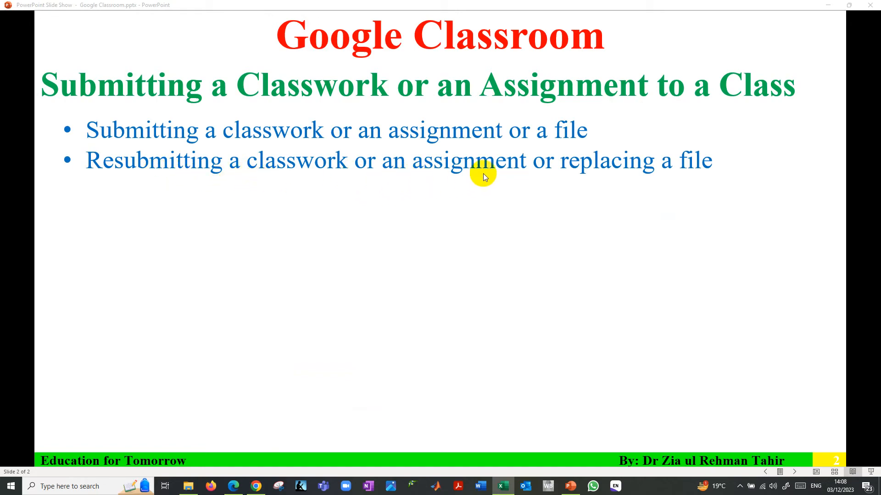
mouse_move(655, 178)
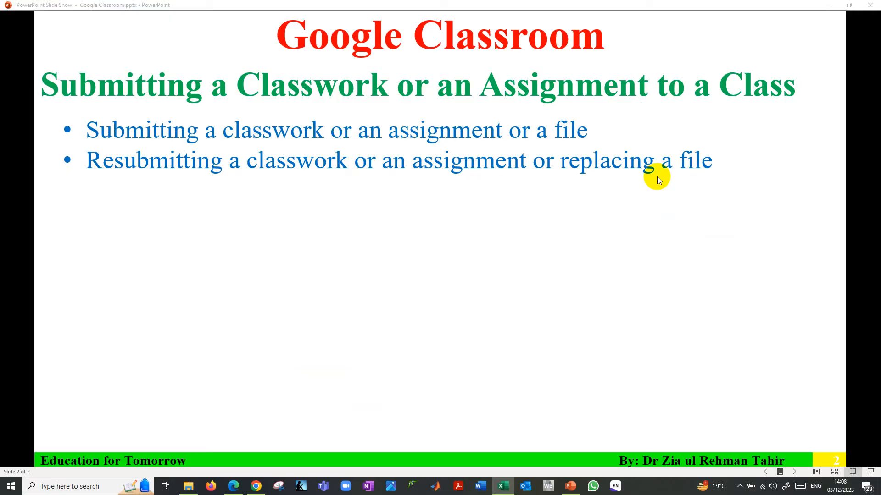
mouse_move(191, 472)
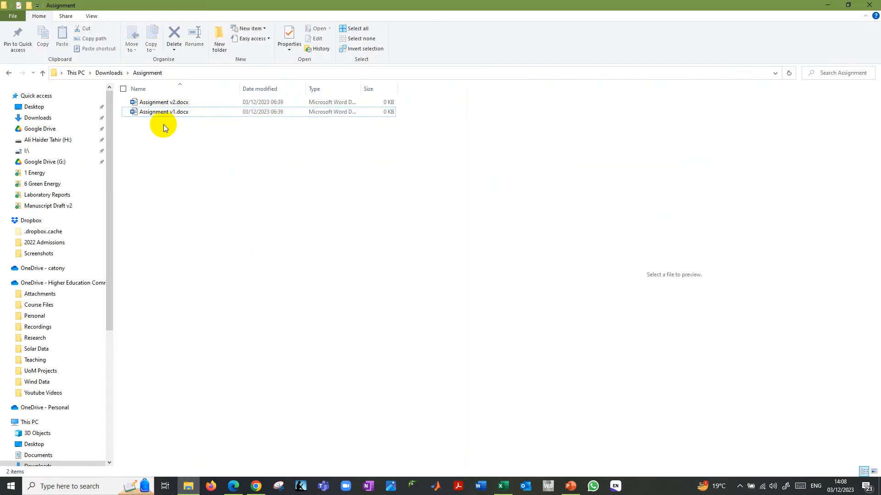
click(163, 112)
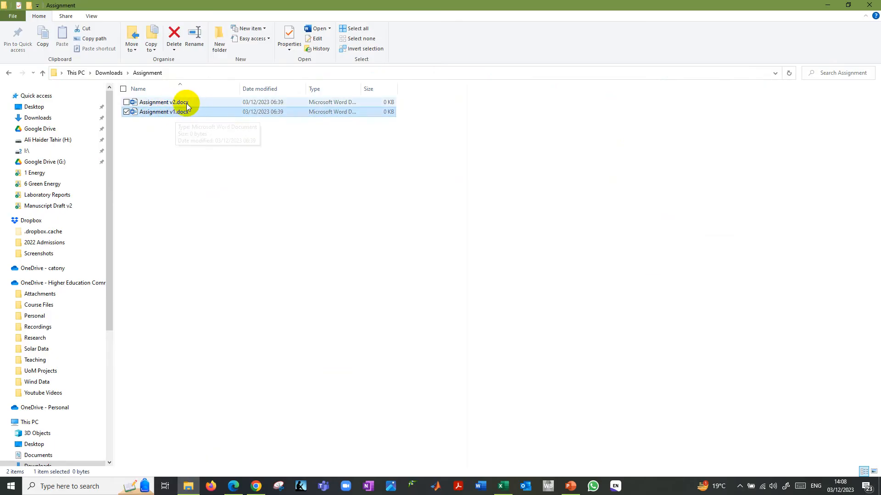
click(160, 102)
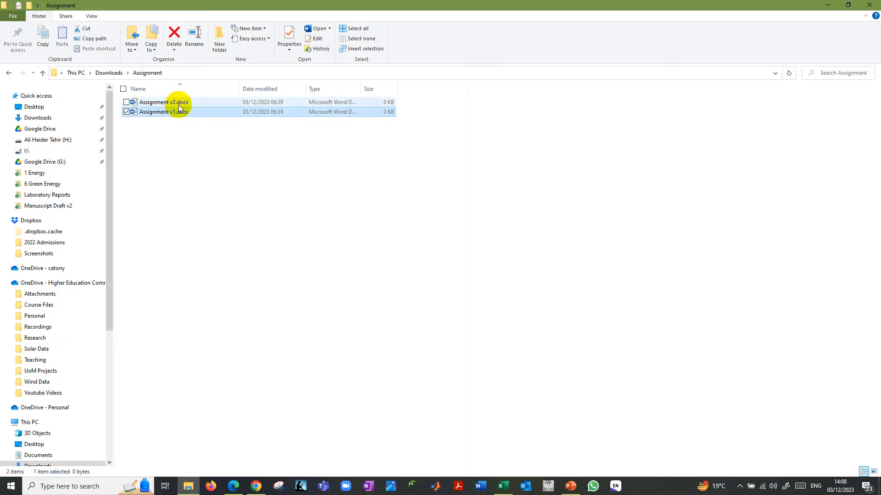
click(256, 486)
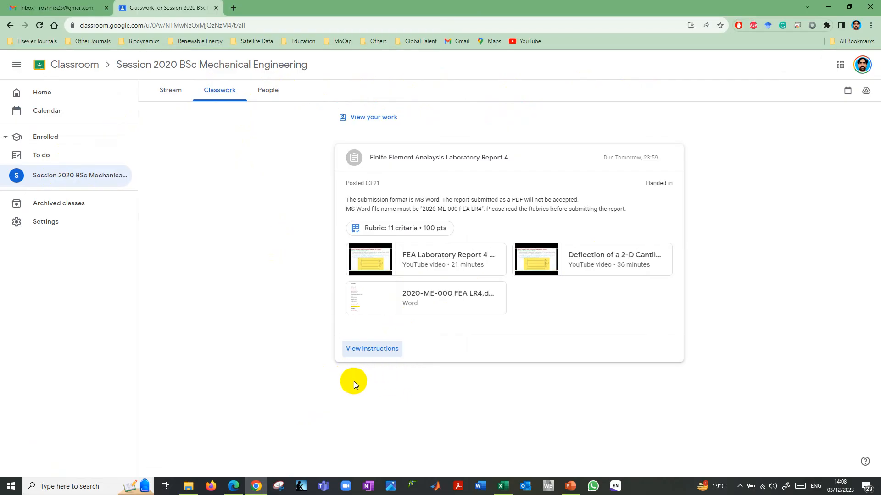
mouse_move(512, 176)
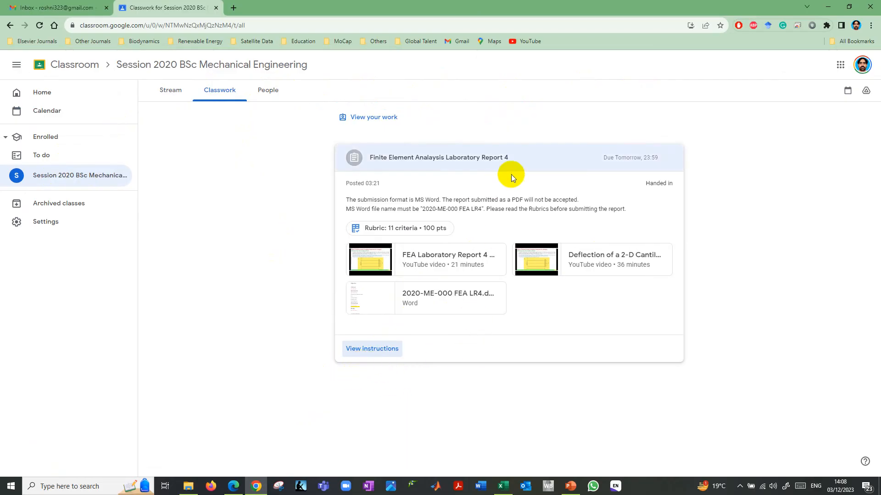
Step: Collapse and re-expand the Report 4 card, then open its full assignment page
click(443, 157)
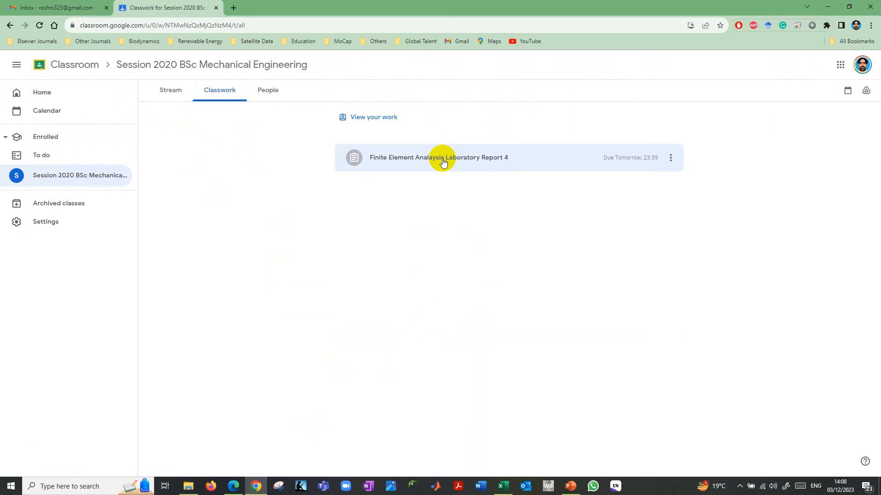
click(443, 157)
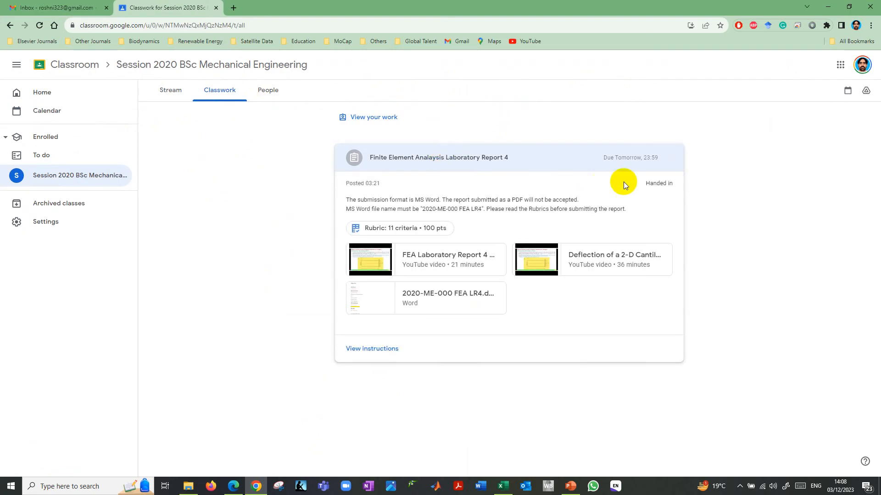
mouse_move(564, 236)
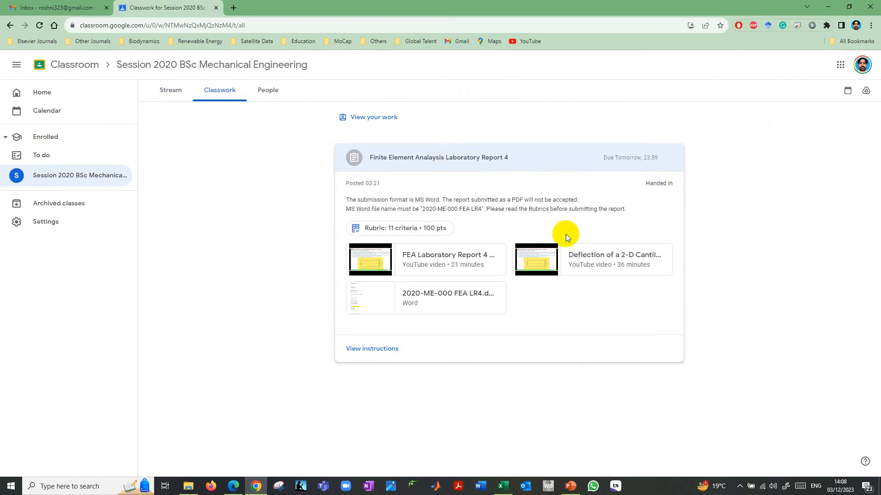
click(438, 157)
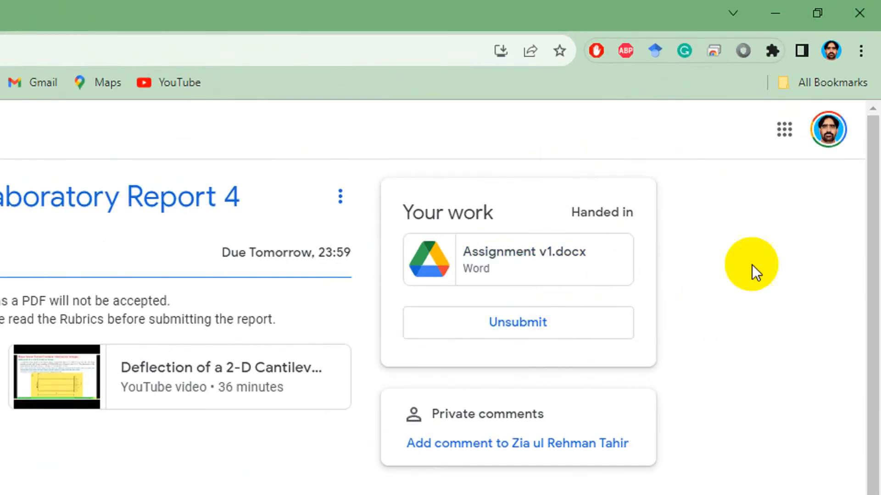
mouse_move(510, 331)
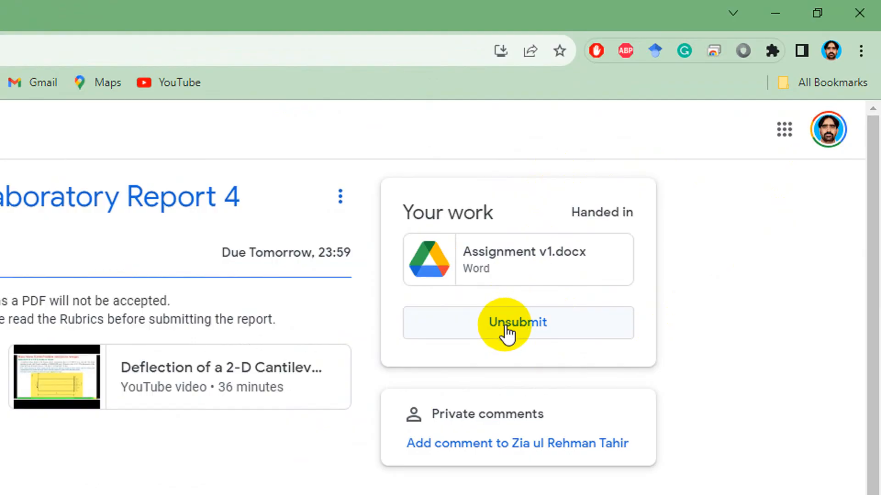
Step: Unsubmit the Report 4 work, confirming the dialog, so it returns to Assigned
click(517, 322)
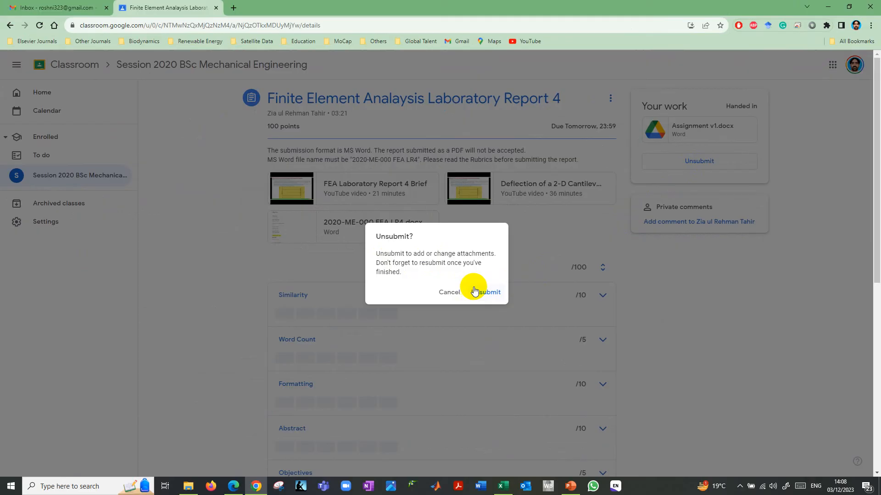
click(484, 292)
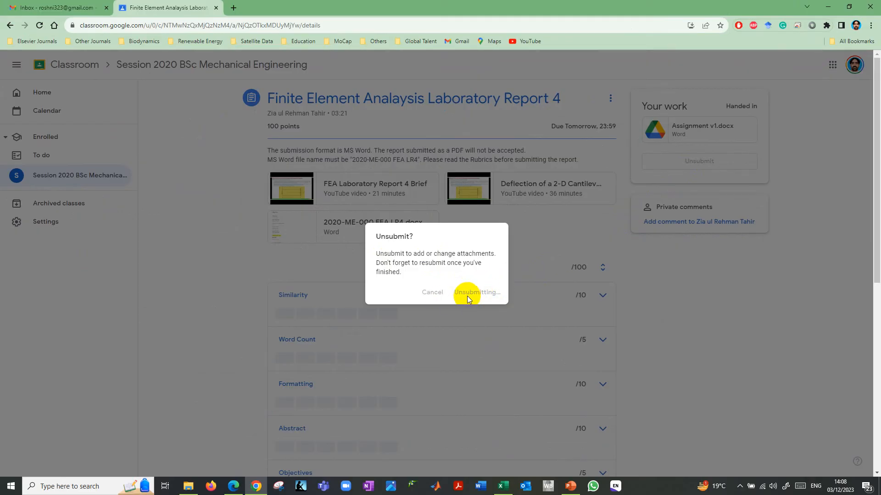
click(477, 292)
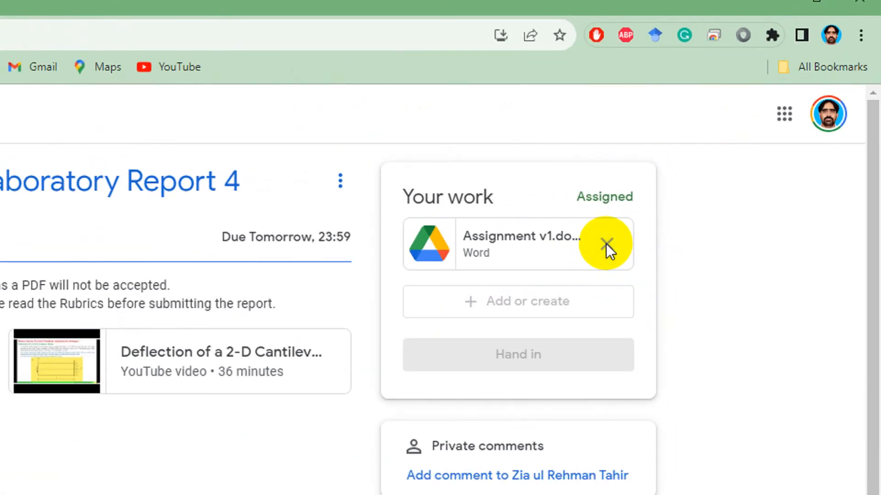
Step: Remove Assignment v1.docx and start uploading a replacement file from the computer
click(607, 244)
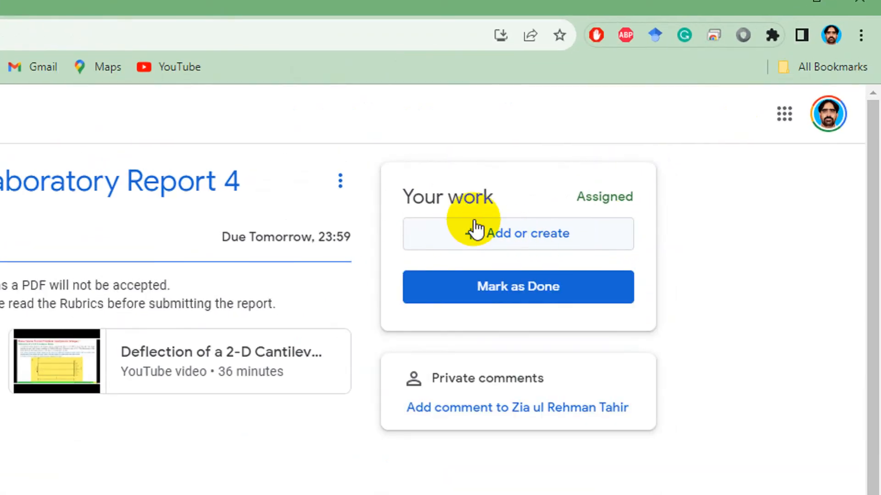
mouse_move(418, 286)
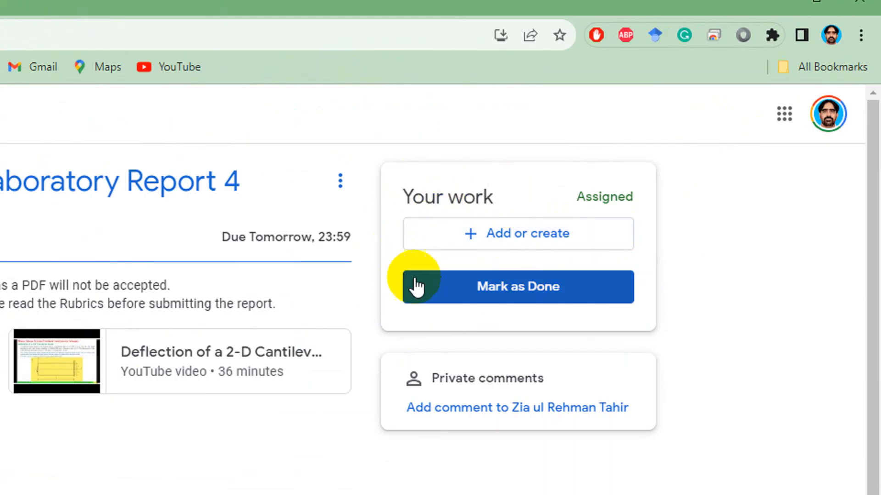
mouse_move(663, 233)
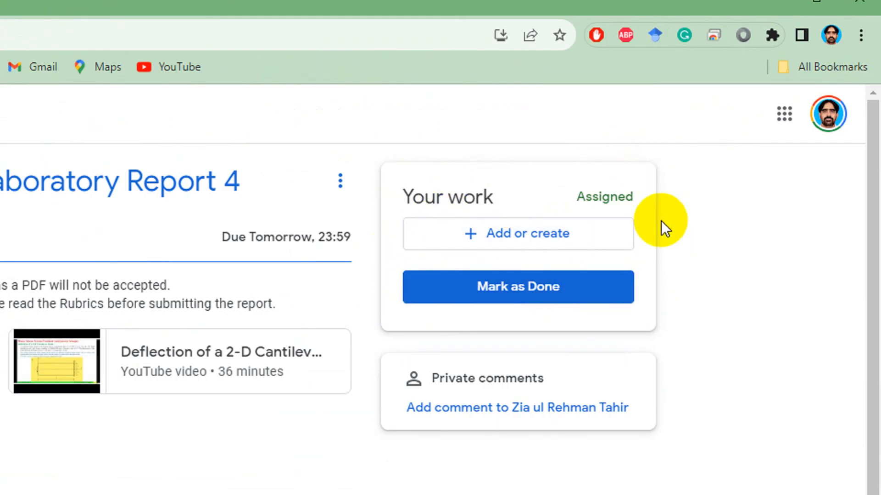
mouse_move(523, 237)
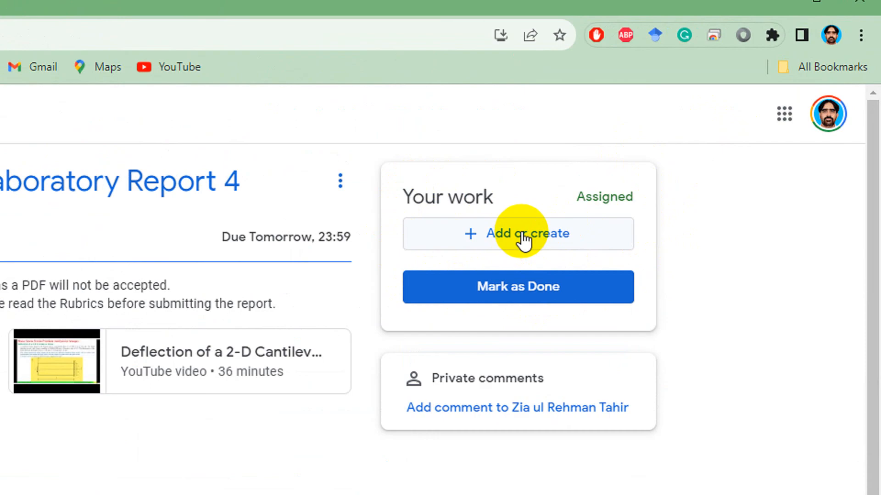
click(517, 233)
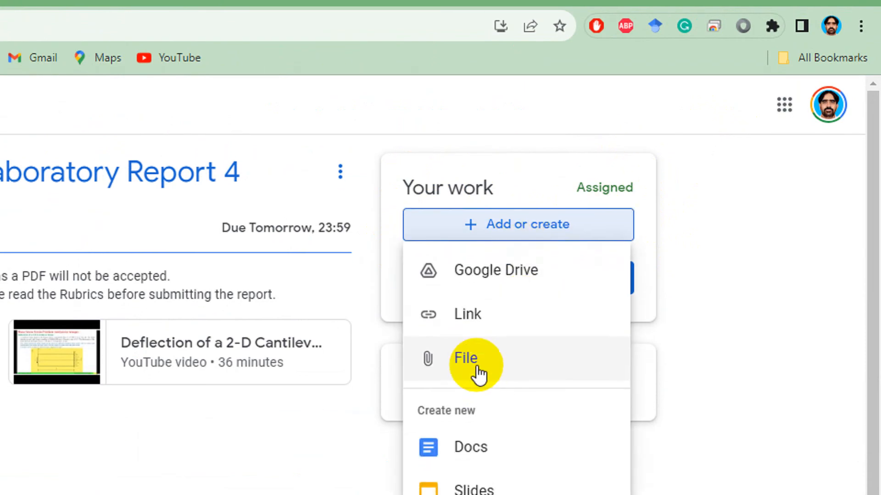
click(466, 358)
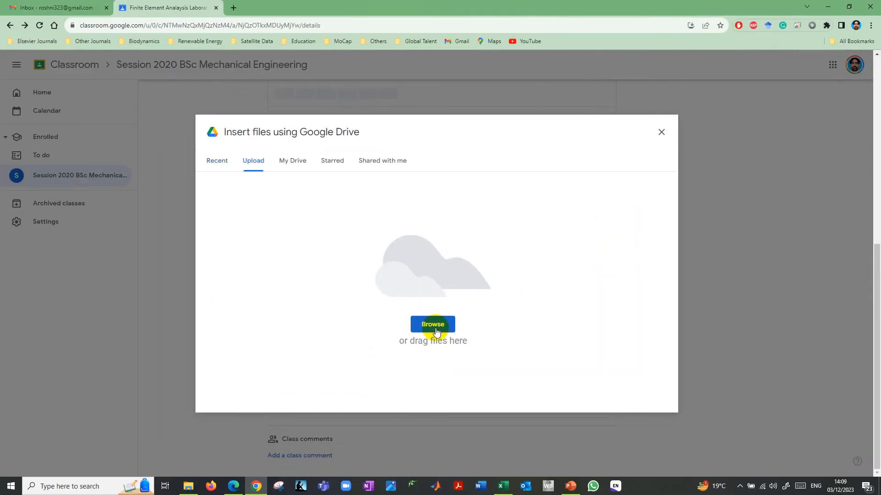
click(432, 324)
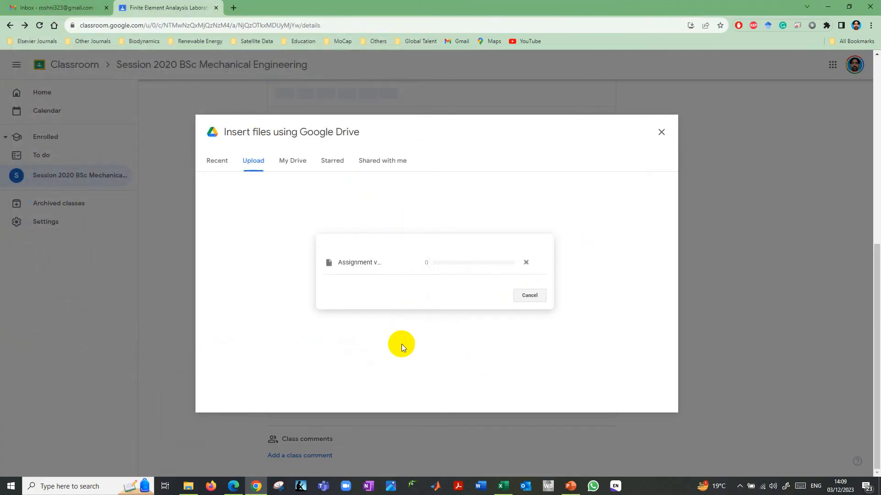
mouse_move(480, 271)
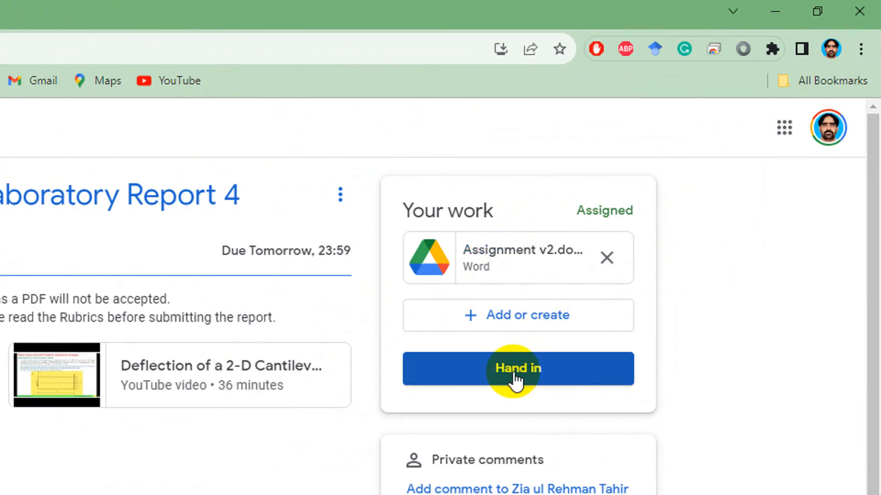
Step: Hand in Report 4 with Assignment v2.docx, confirming the 'Hand in your work?' dialog
click(518, 369)
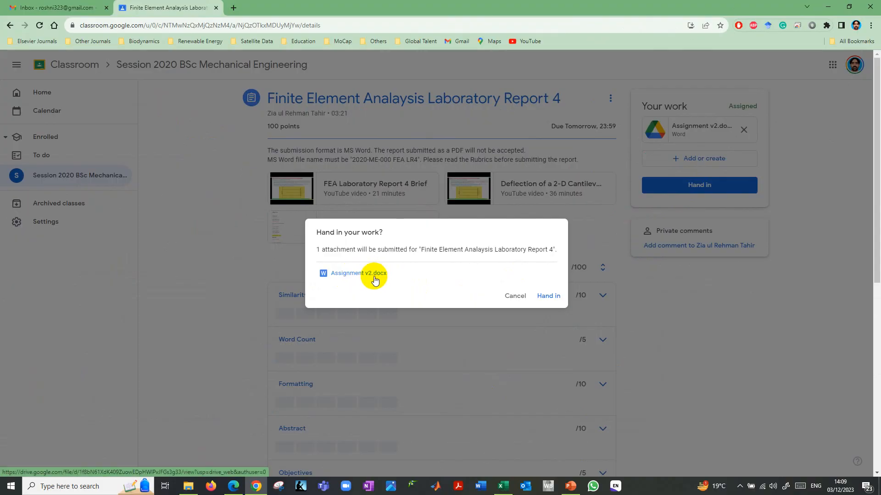
mouse_move(548, 296)
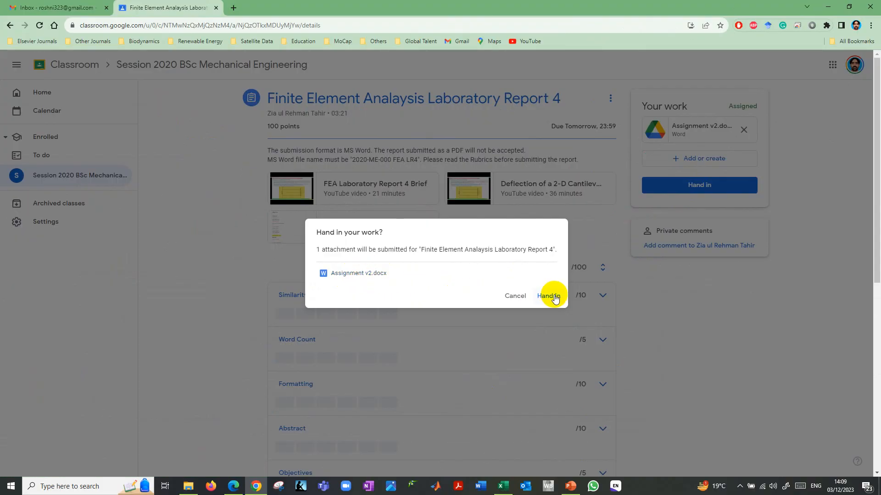
click(548, 296)
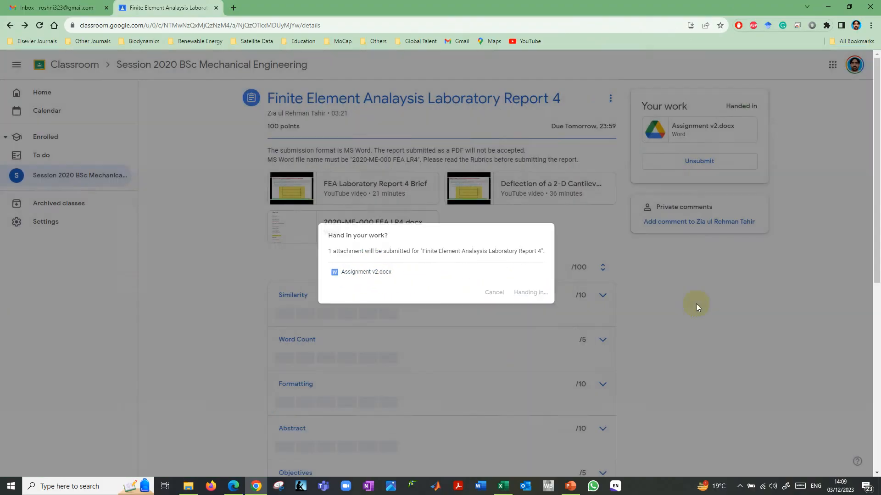
click(530, 292)
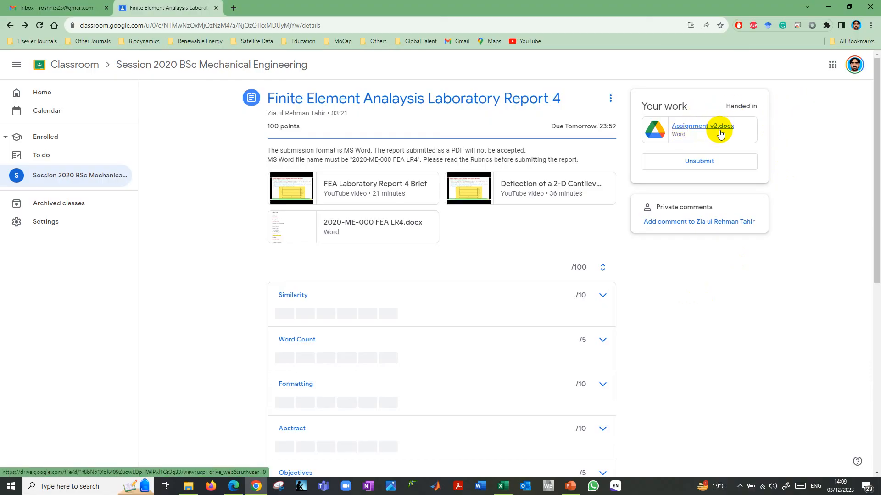
mouse_move(755, 259)
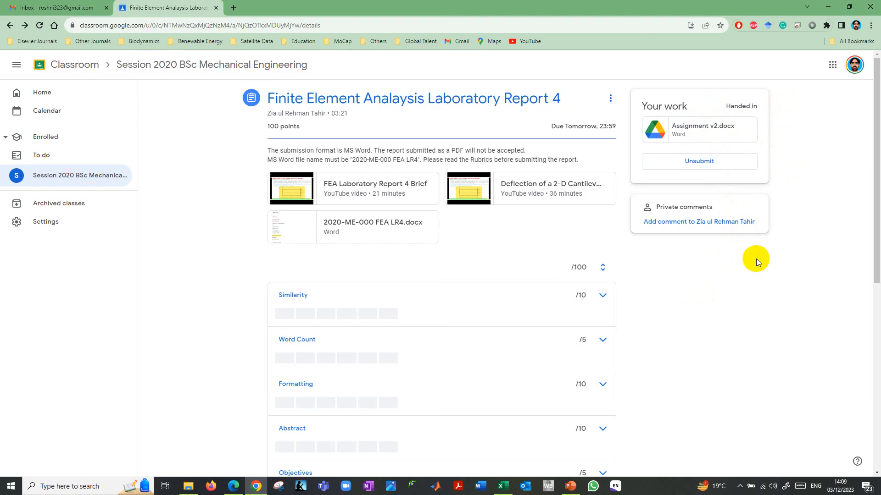
mouse_move(230, 205)
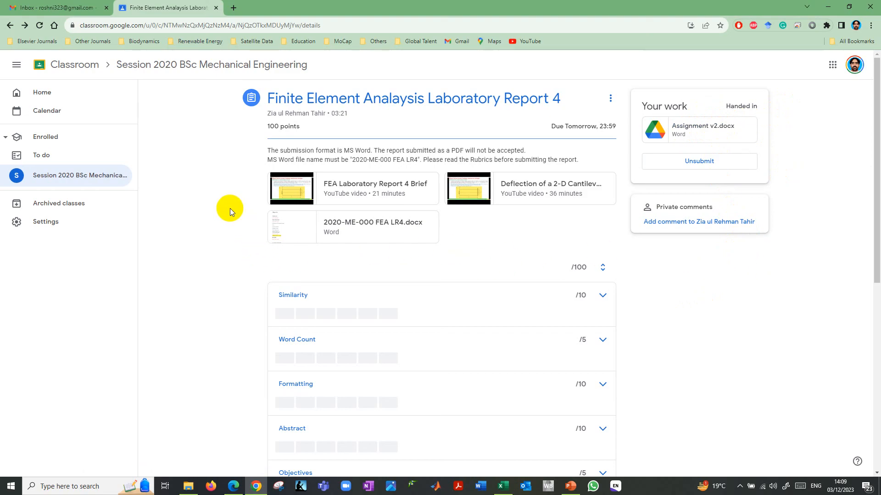